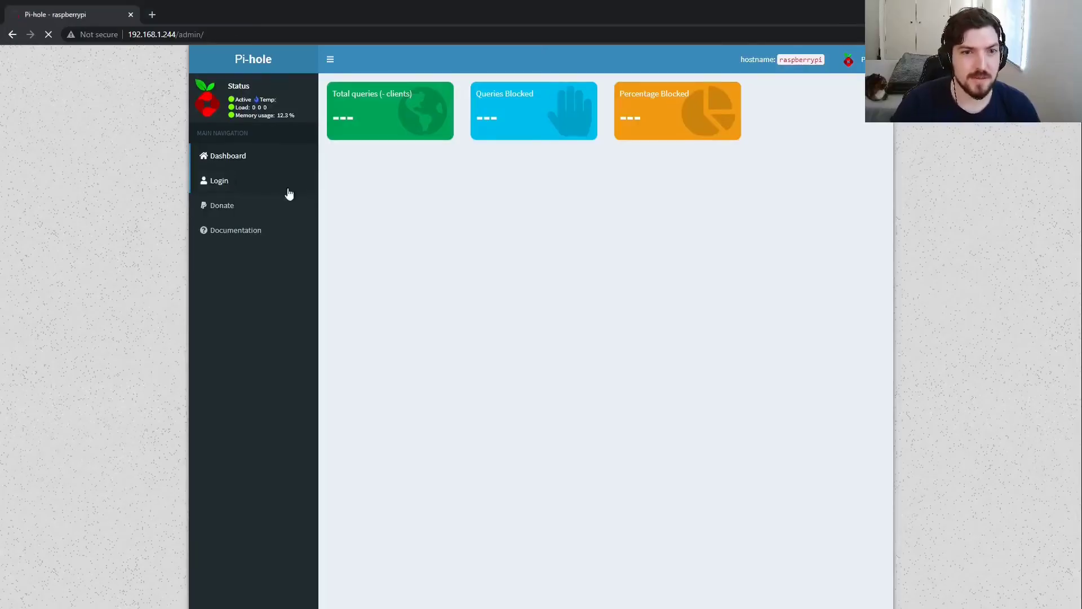
# Sign in to the Pi-hole admin dashboard and go to the Settings page.
pyautogui.click(218, 180)
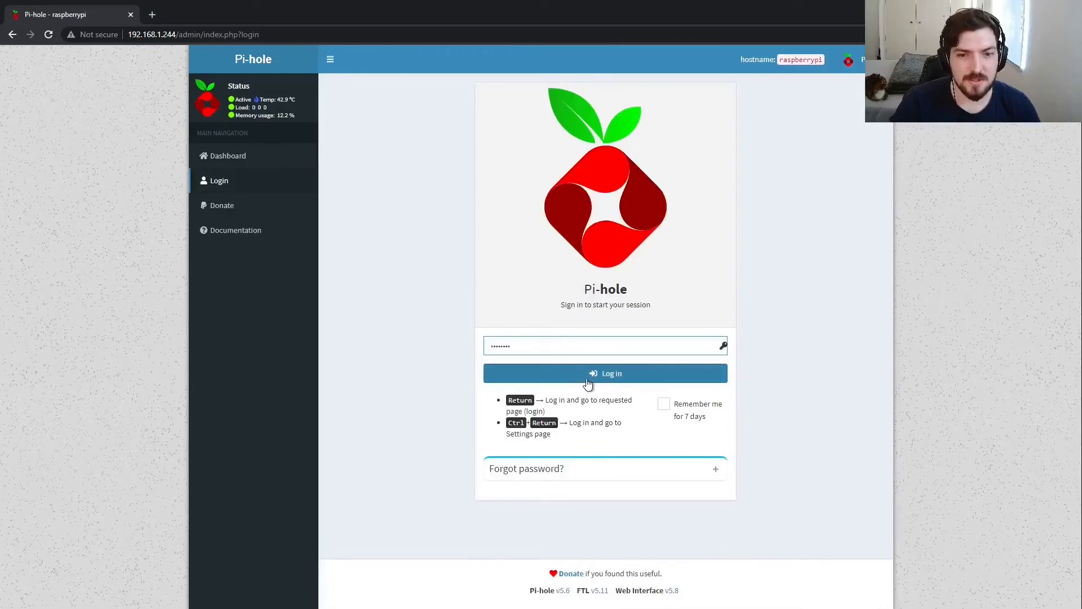
pyautogui.click(605, 373)
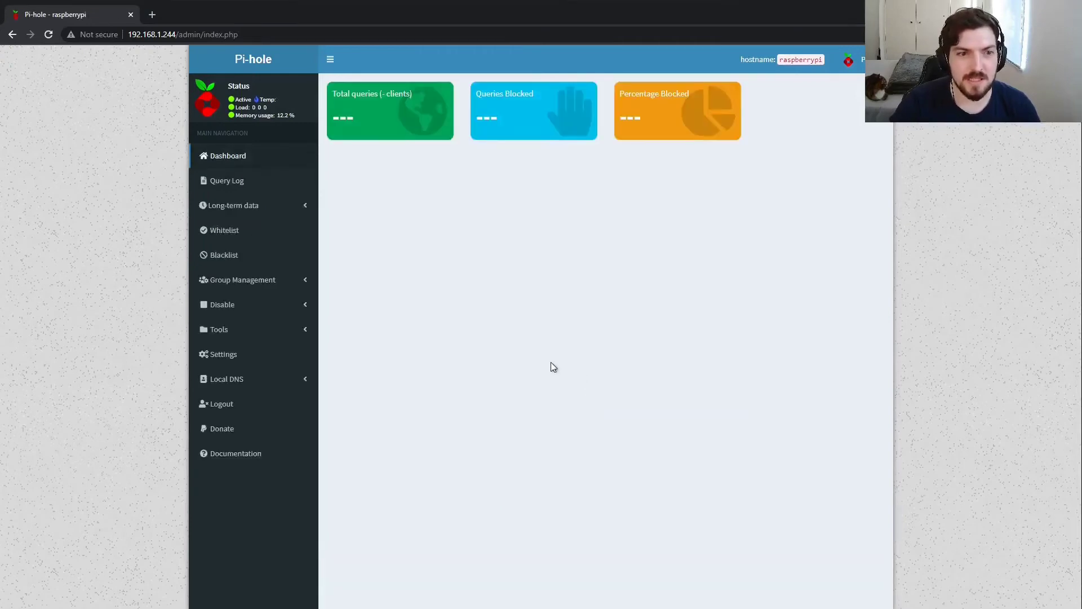
pyautogui.click(224, 354)
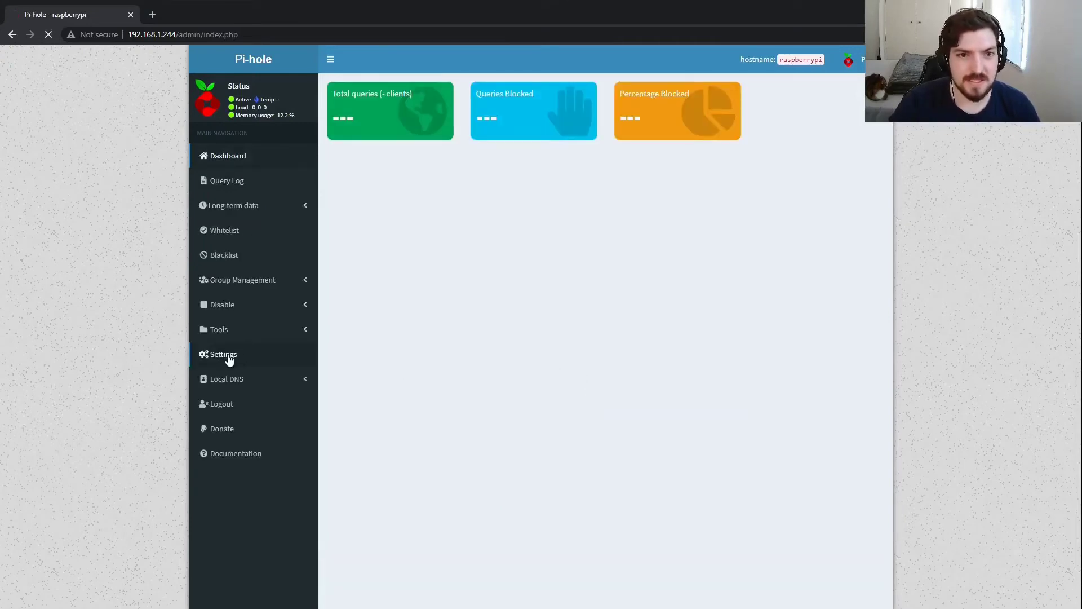
# Enable the DHCP server with address range 192.168.1.10 to 192.168.1.243.
pyautogui.click(223, 354)
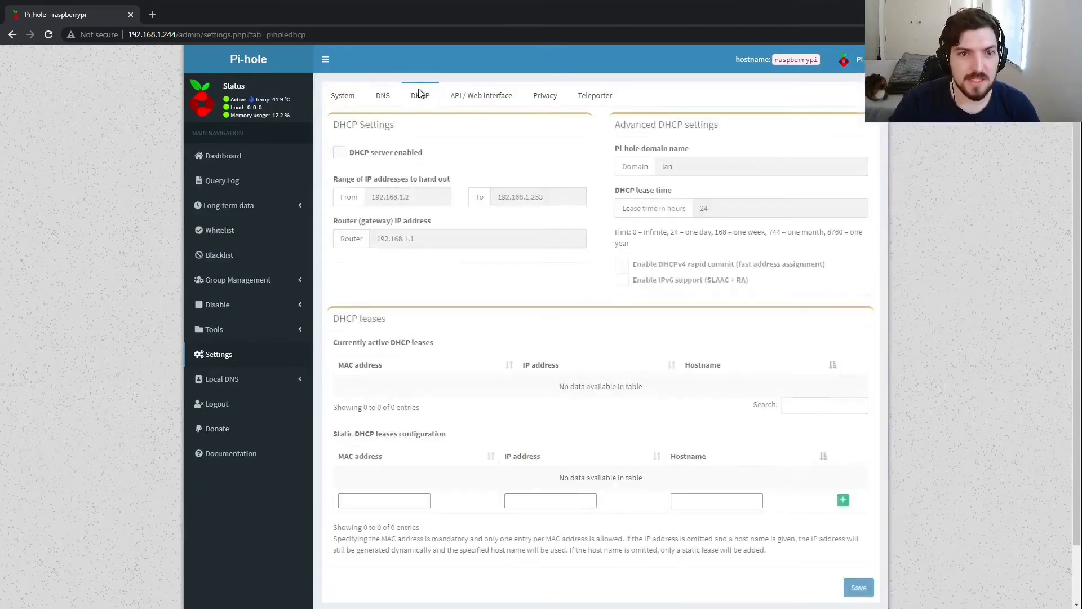
pyautogui.click(340, 152)
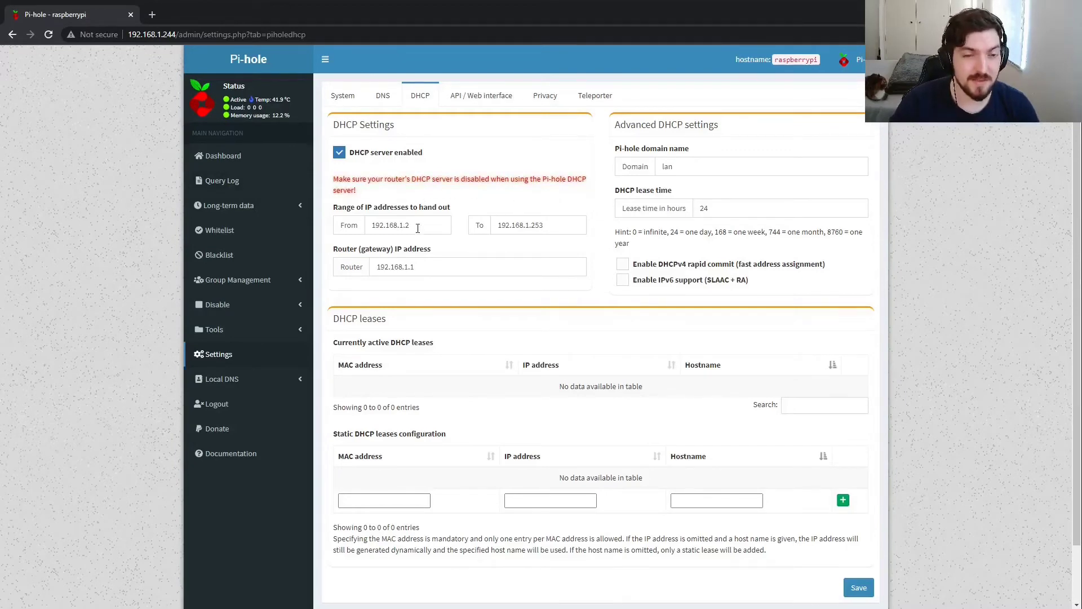
pyautogui.press('Backspace')
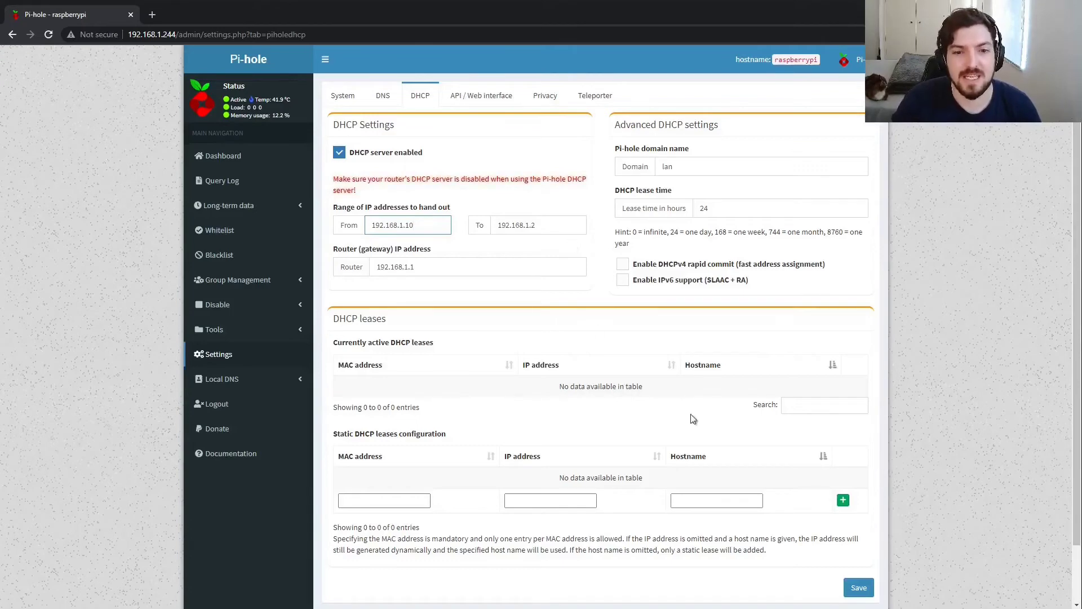
pyautogui.scroll(-3)
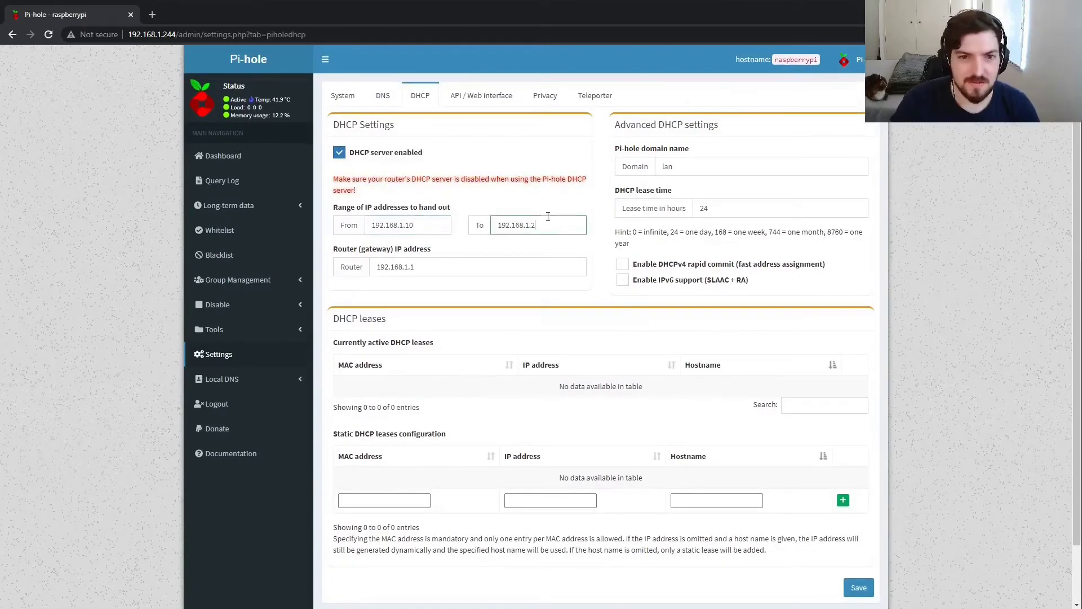
pyautogui.press('BackSpace')
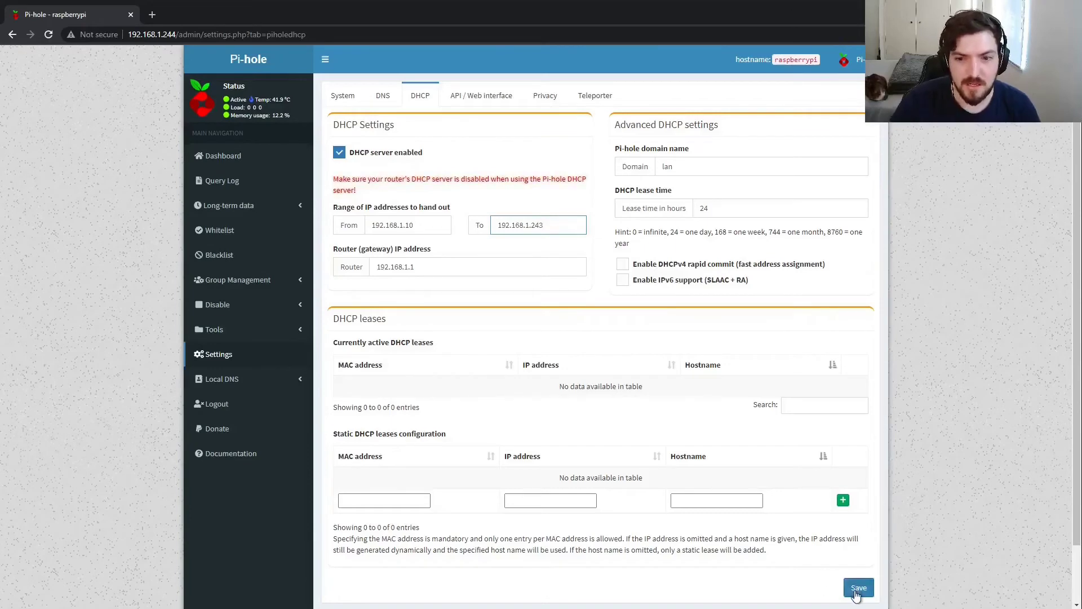
# Save the DHCP settings so the server activates and active leases are listed.
pyautogui.click(858, 588)
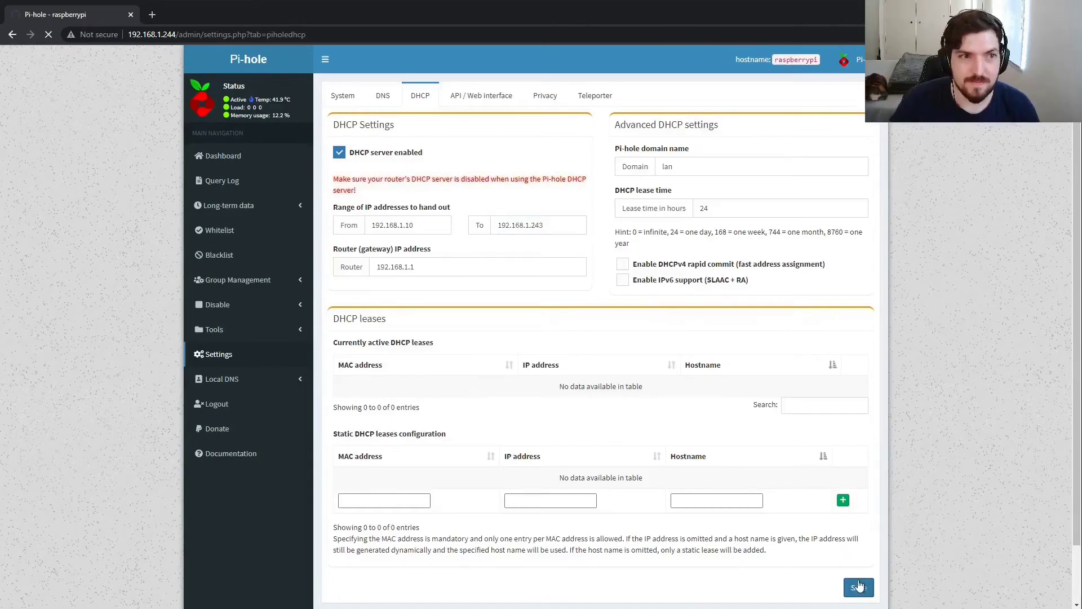
pyautogui.click(858, 586)
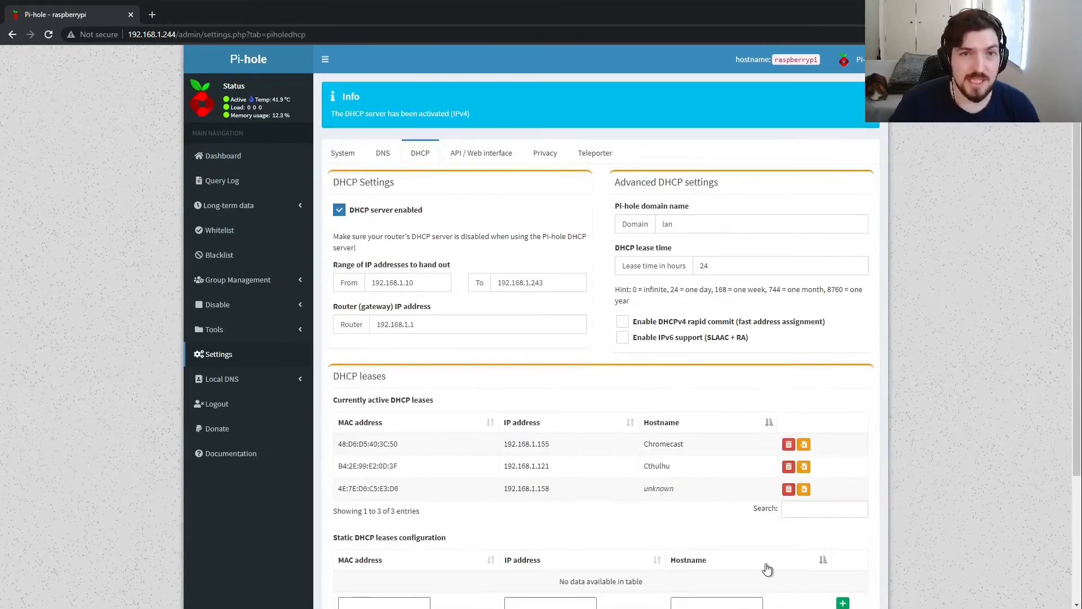
pyautogui.moveTo(587, 444)
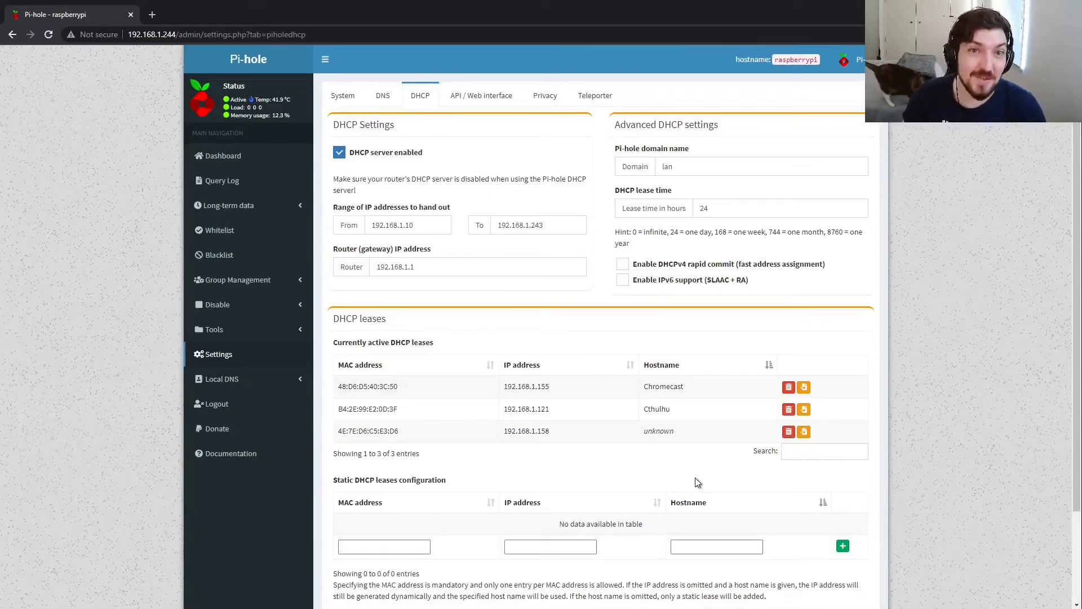
pyautogui.moveTo(693, 482)
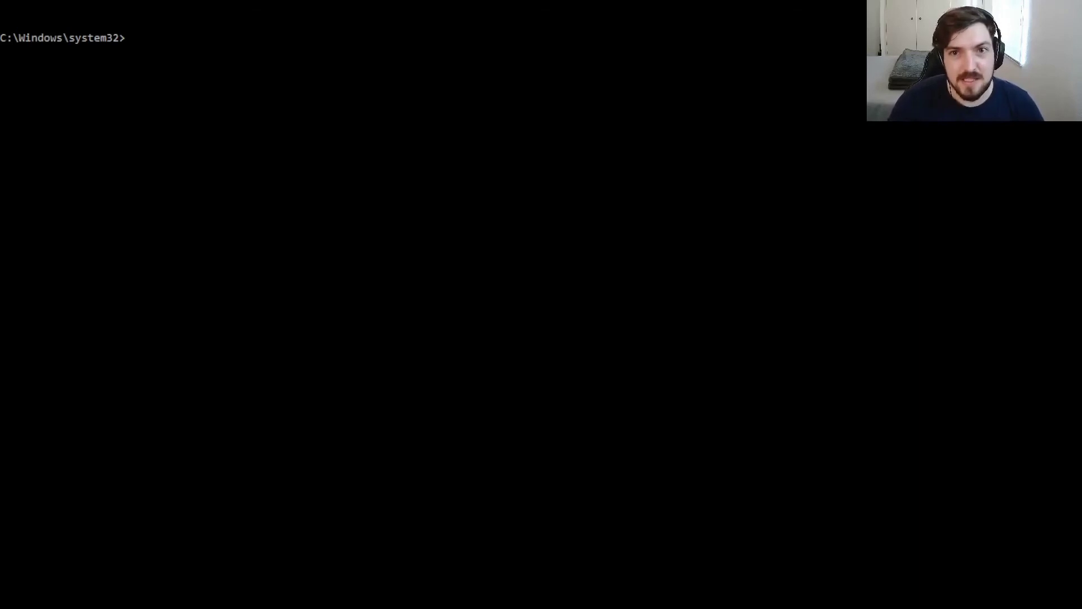
pyautogui.moveTo(142, 58)
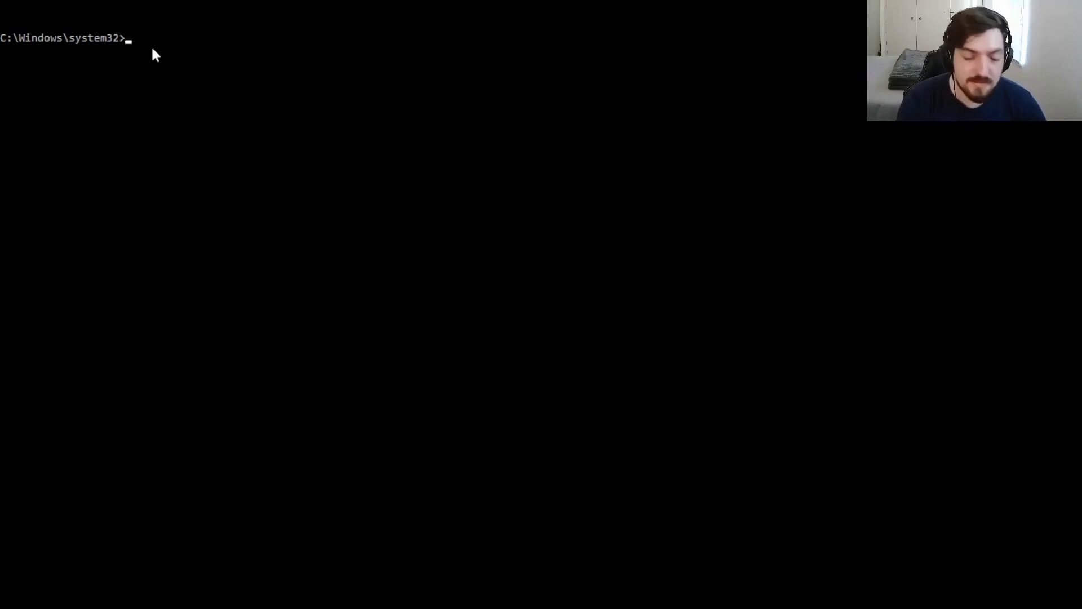
# Run ipconfig /flushdns to clear the DNS cache, then a second ipconfig command.
pyautogui.write('i')
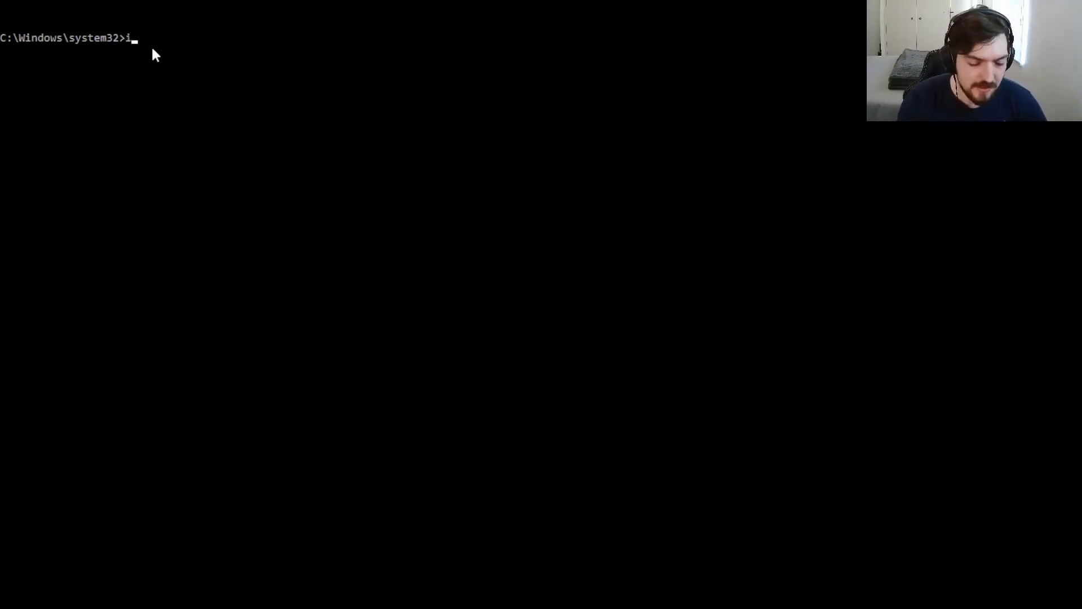
pyautogui.write('pconfig /flushdns')
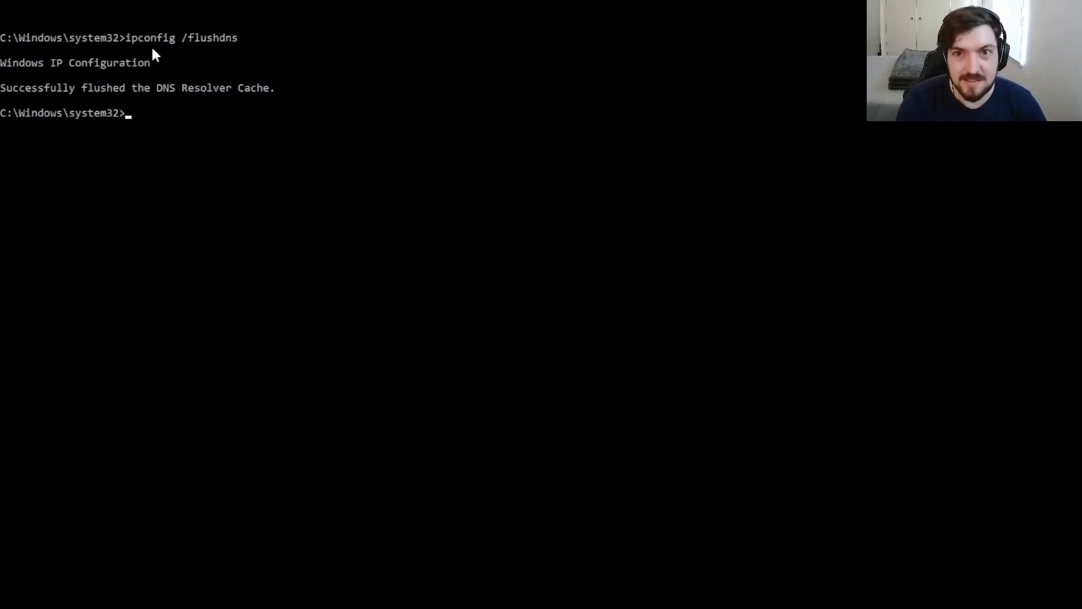
pyautogui.write('ipconfig /re')
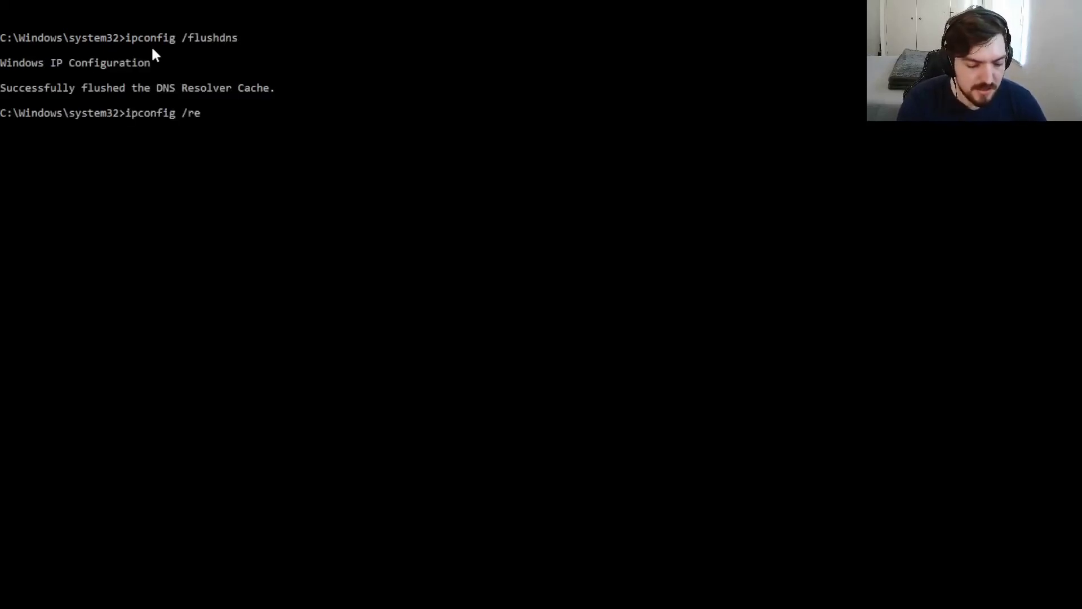
pyautogui.press('enter')
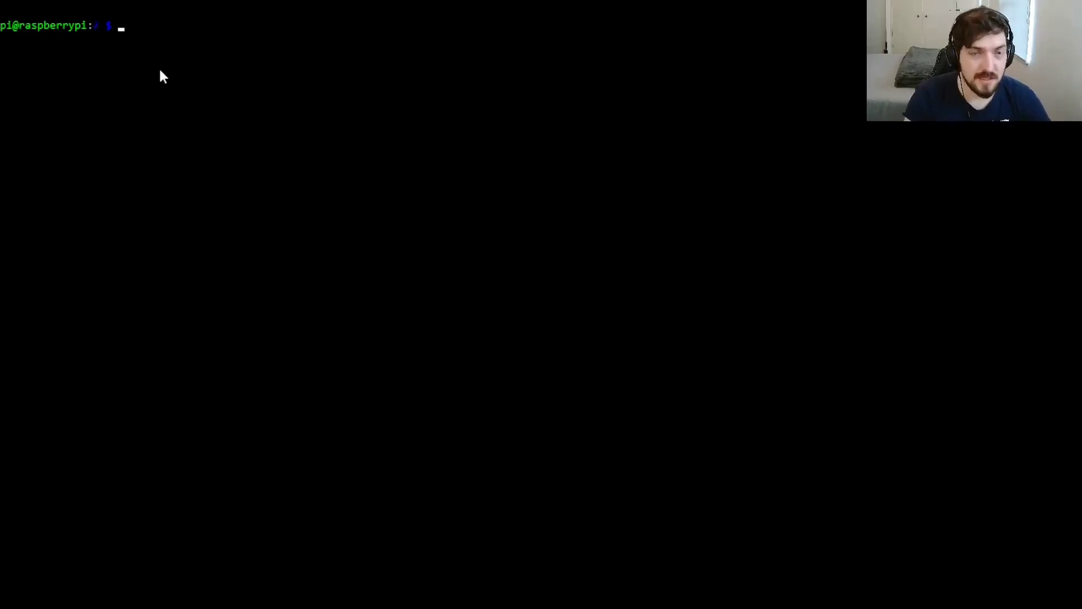
# In /etc/apache2/sites-available, copy 000-default.conf to pihole.conf and edit it with nano.
pyautogui.write('cd et')
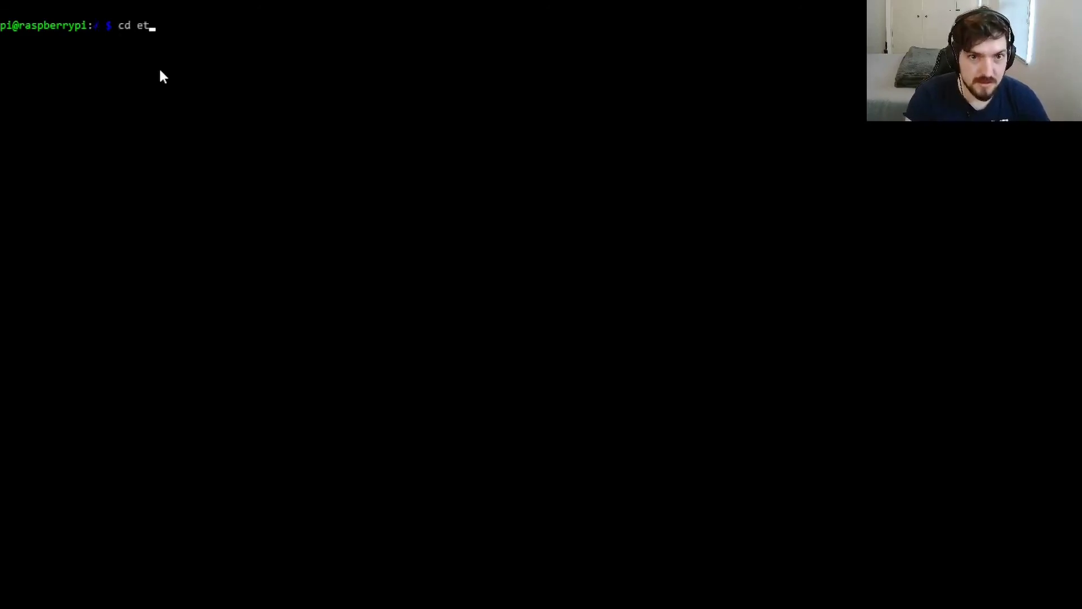
pyautogui.write('/')
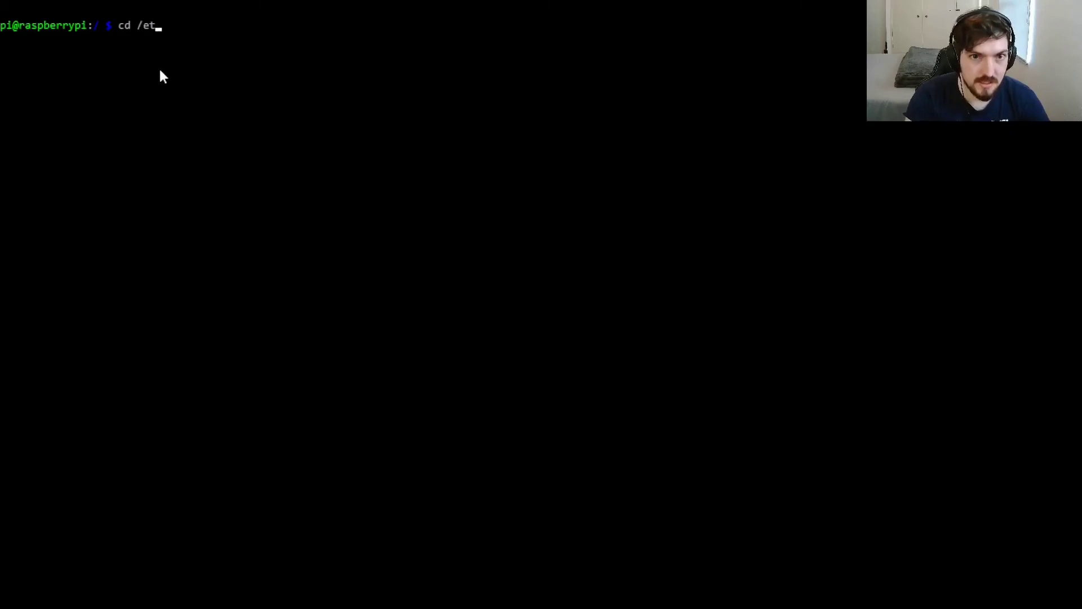
pyautogui.write('c/apache2/sites-available/')
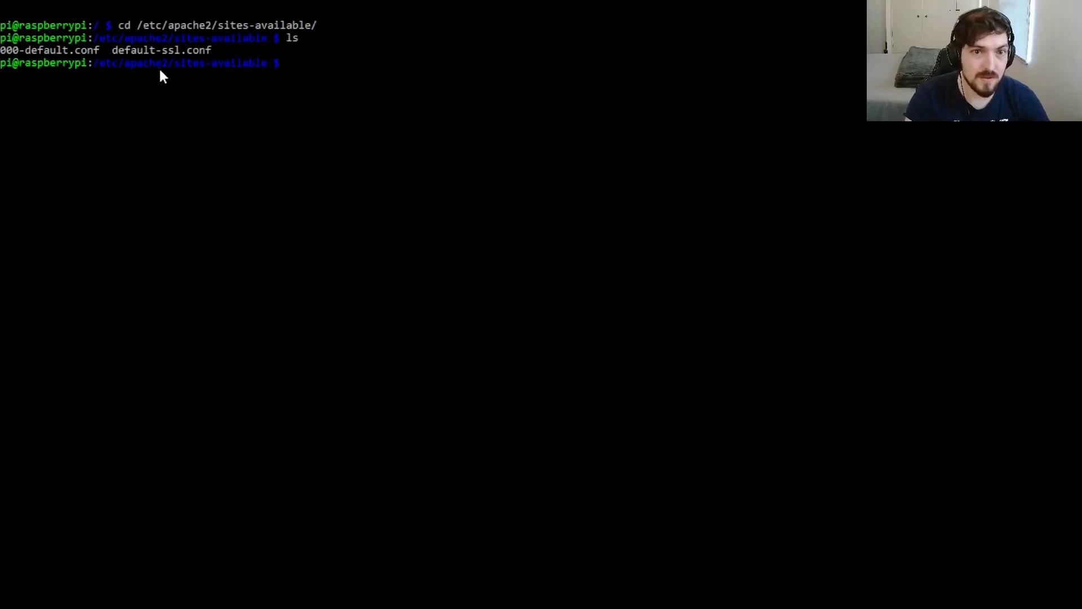
pyautogui.write('sudo')
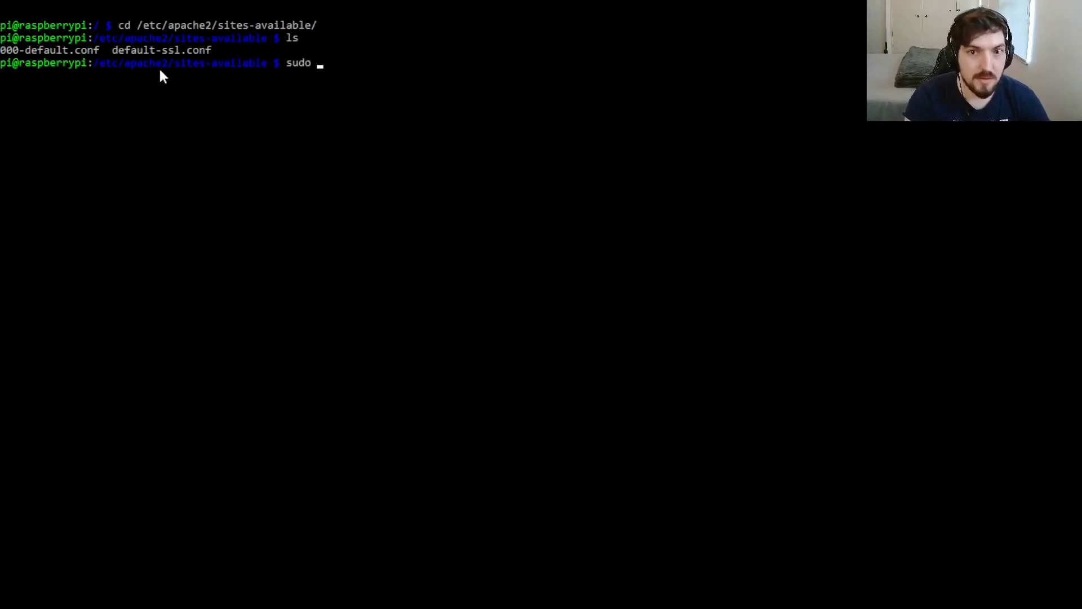
pyautogui.write('cp')
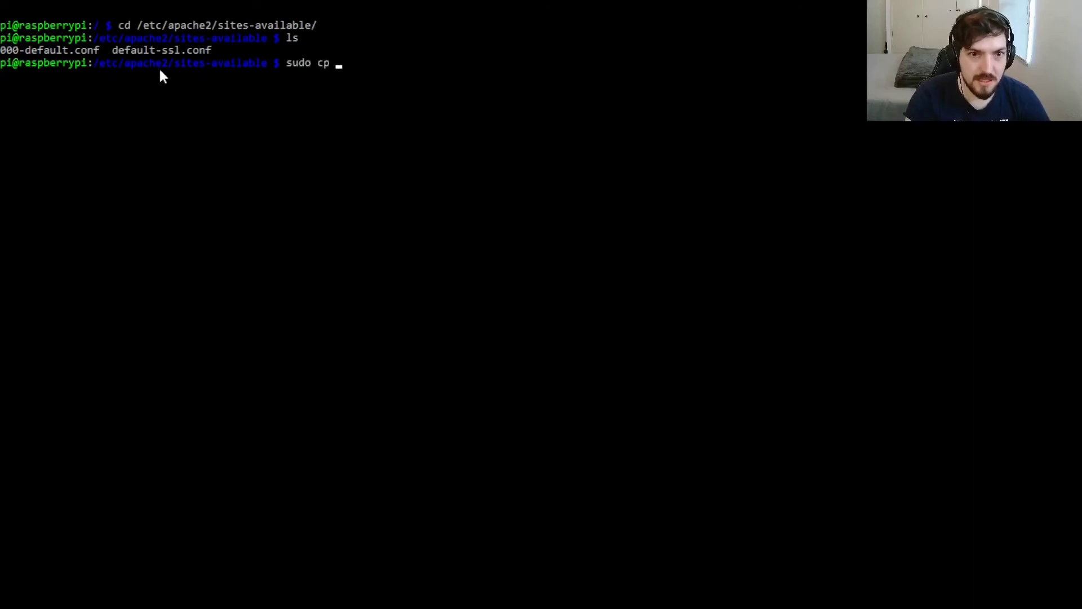
pyautogui.write('000-default.conf')
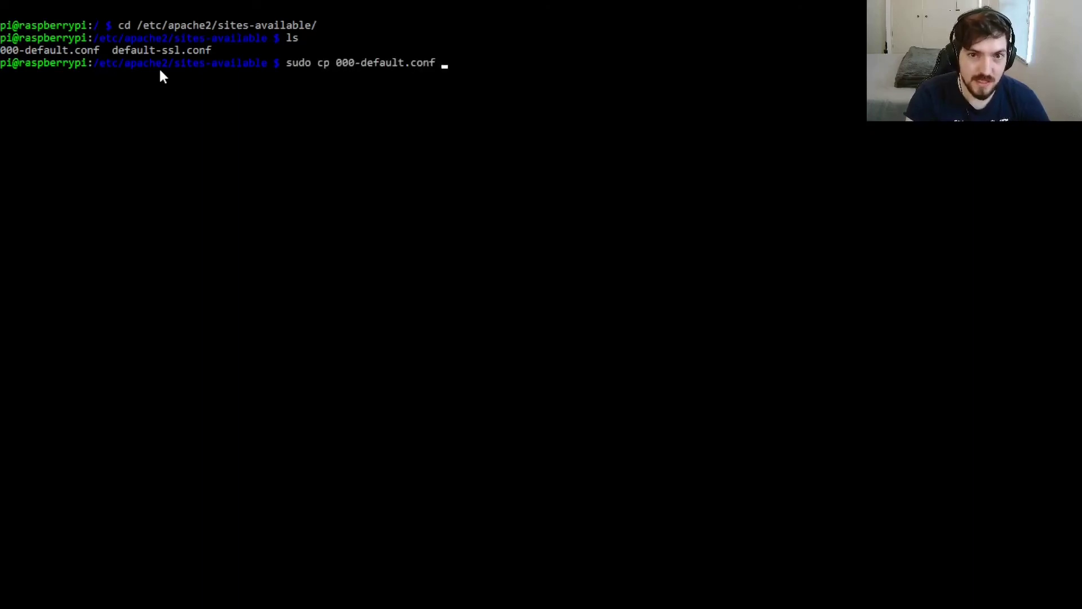
pyautogui.write('pihole.conf')
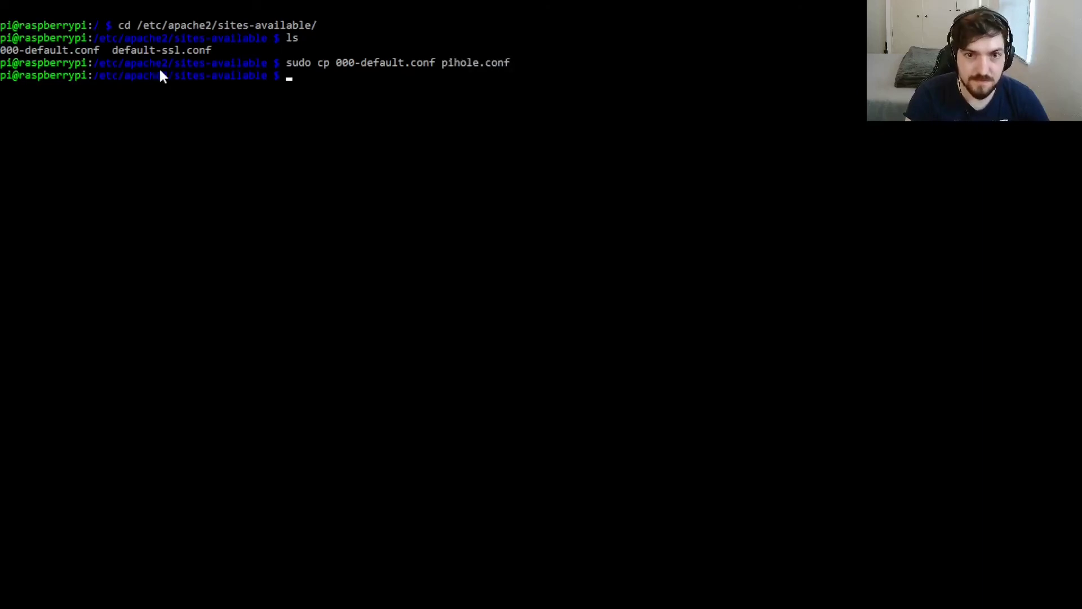
pyautogui.write('sudo na')
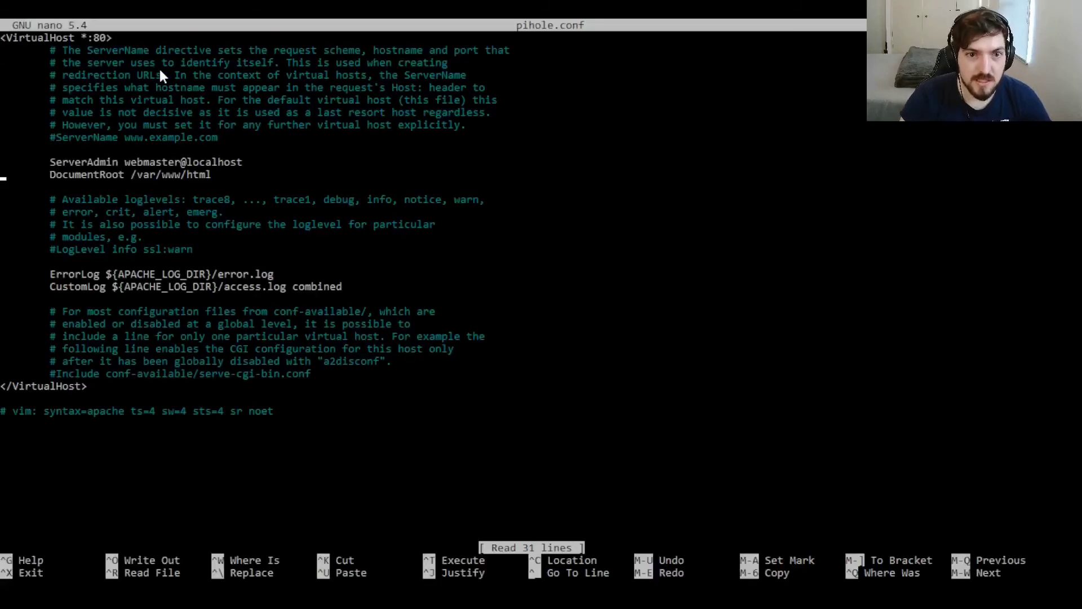
# Set DocumentRoot to /var/www/html/admin, add ServerName pihole.raspberrypi, and save pihole.conf.
pyautogui.write('/')
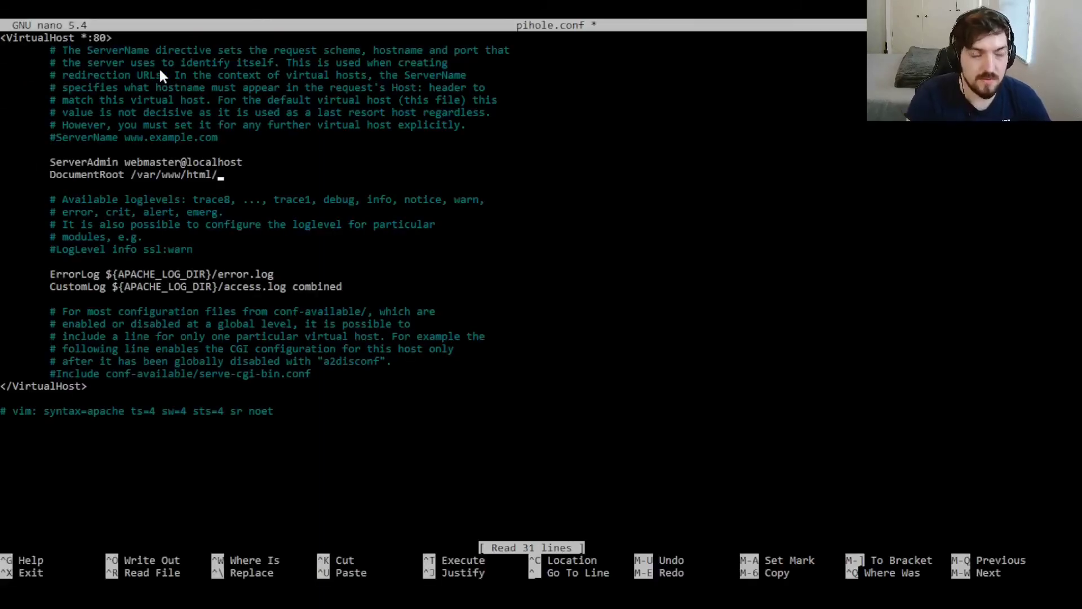
pyautogui.write('admin')
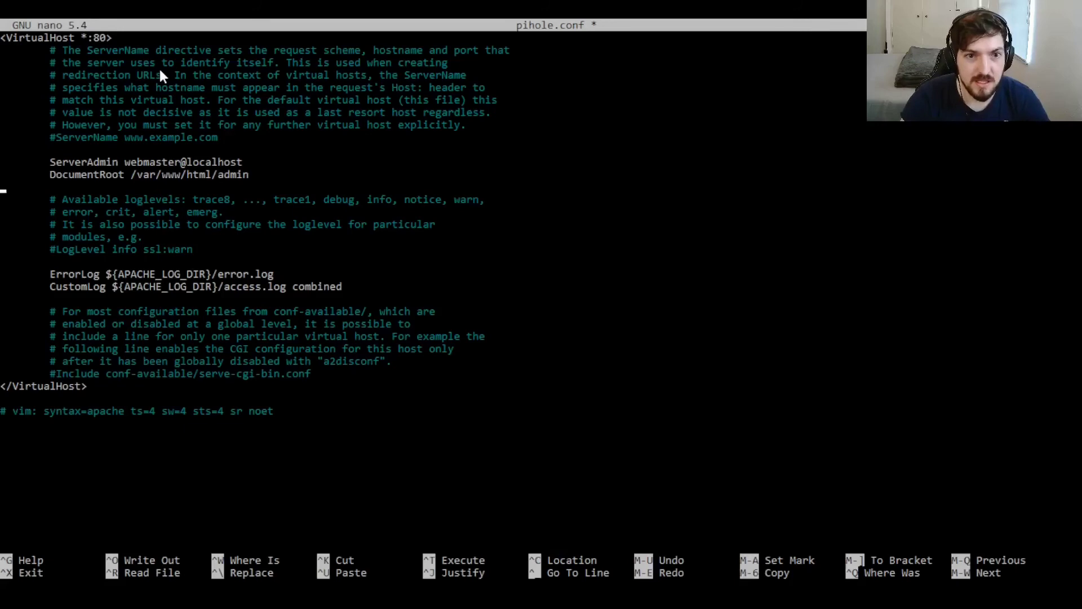
pyautogui.write('S')
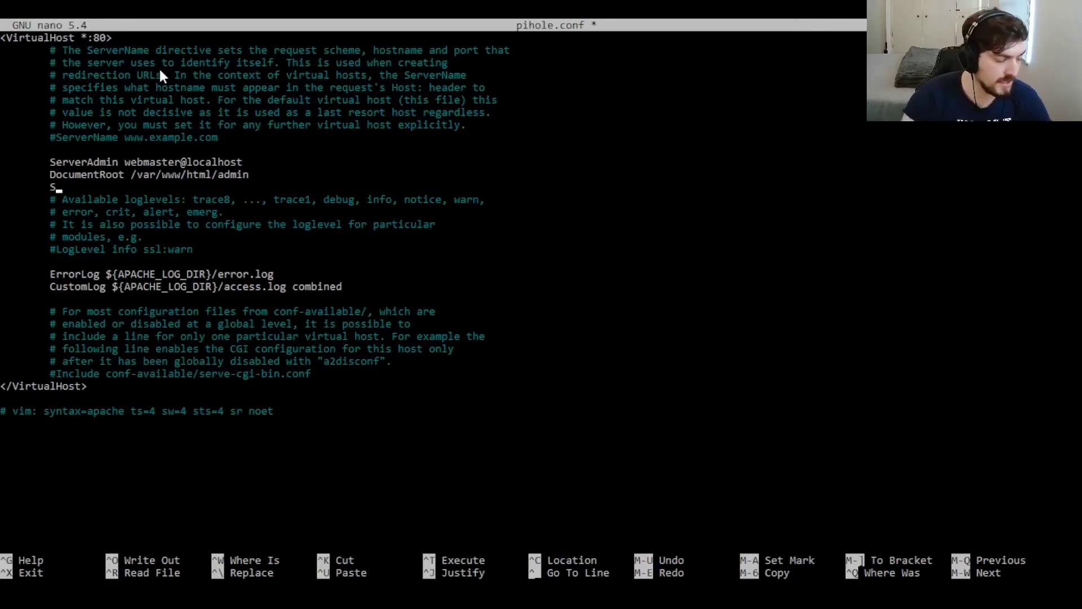
pyautogui.write('erverName')
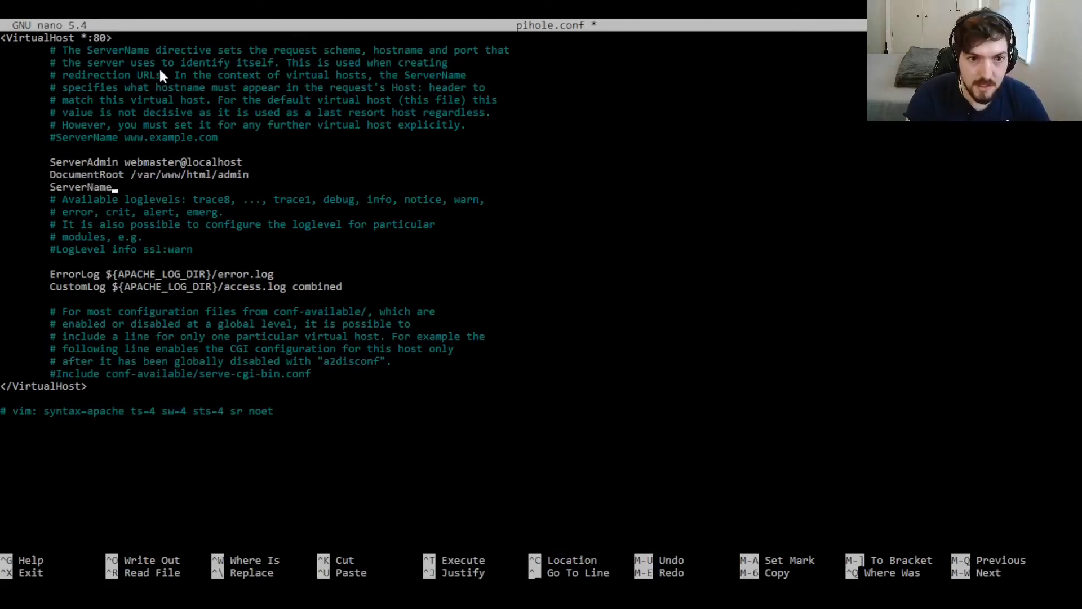
pyautogui.write('pihole.raspberrypi')
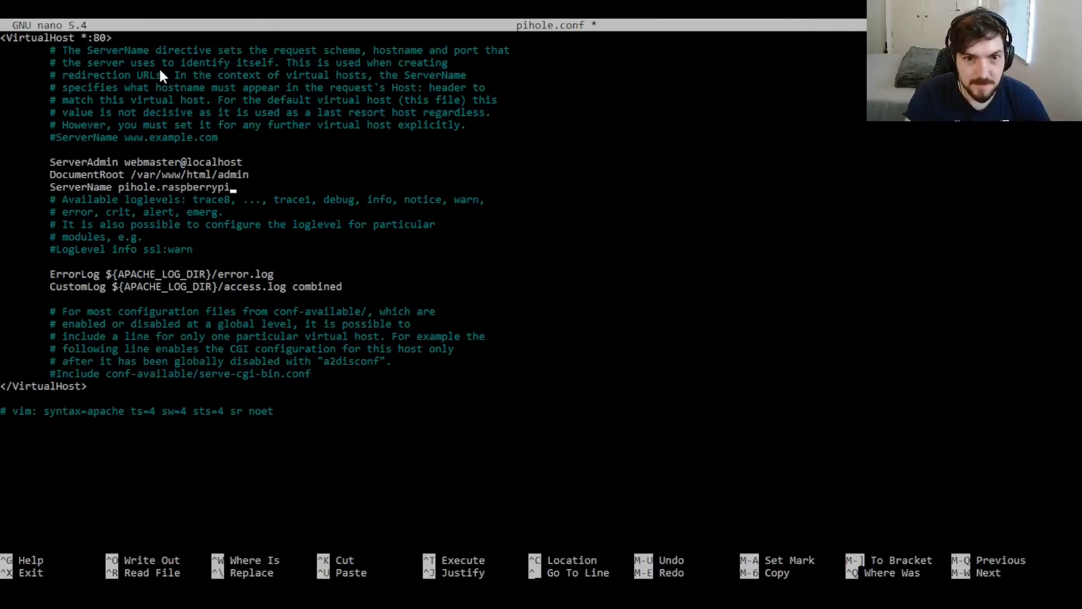
pyautogui.press('ctrl+x')
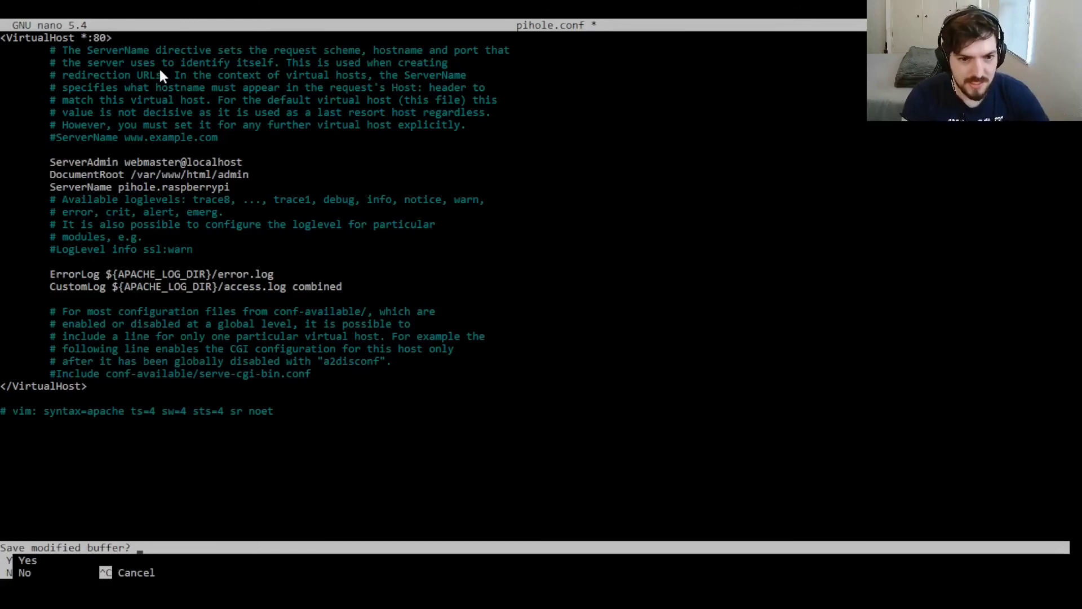
pyautogui.press('y')
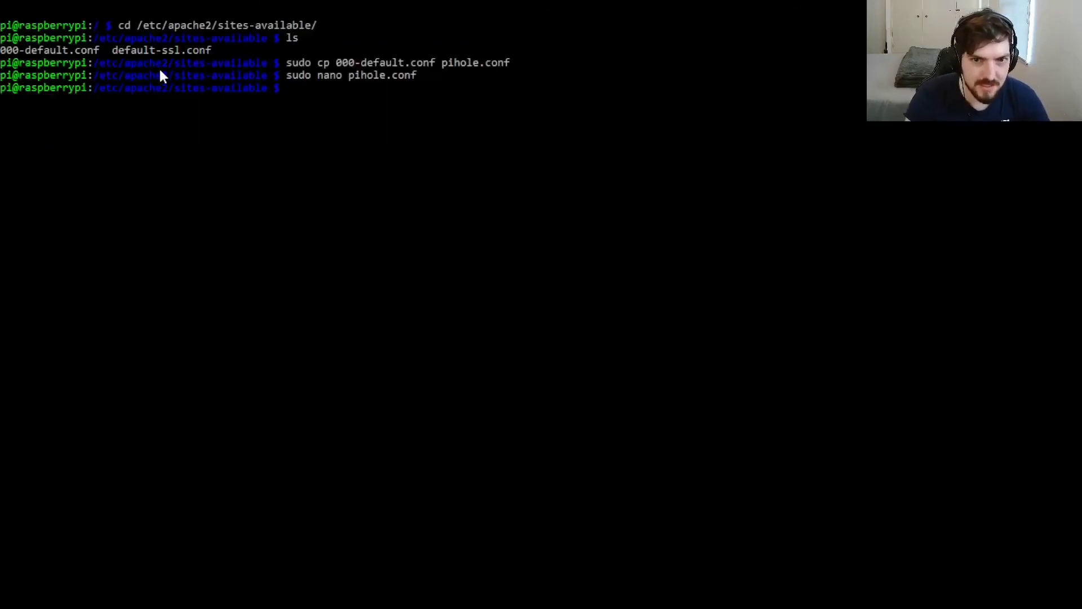
# Run sudo a2ensite pihole.conf and sudo systemctl reload apache2.
pyautogui.write('sudo a')
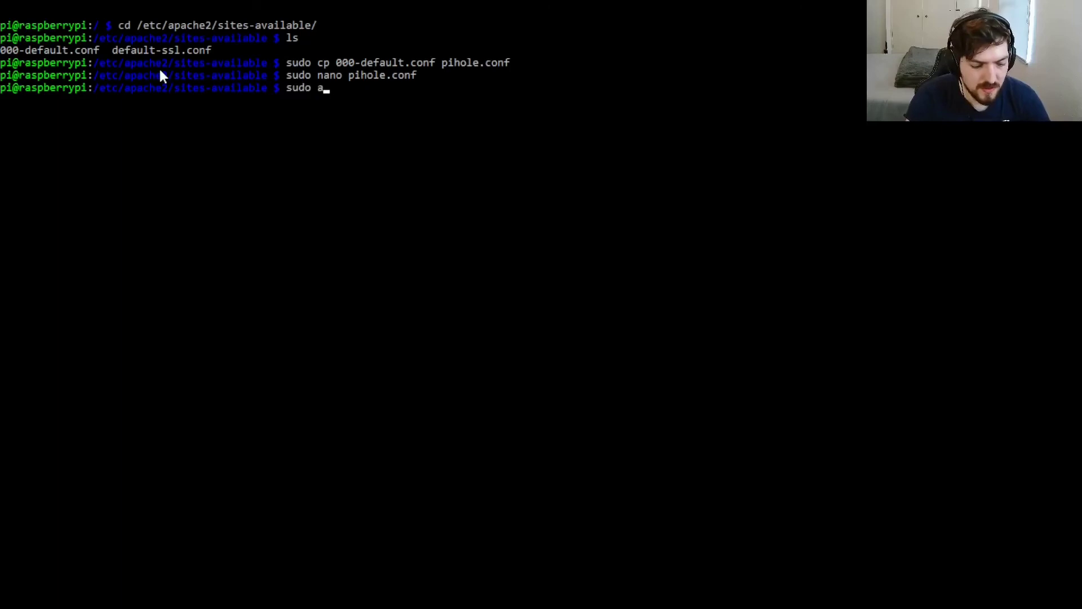
pyautogui.write('2ensite pihole.conf')
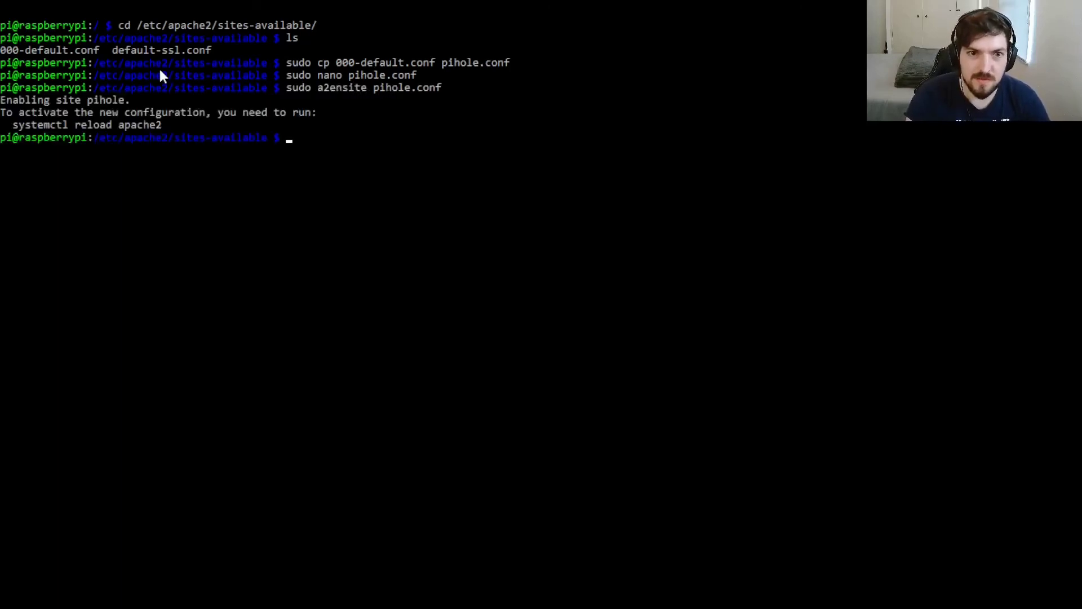
pyautogui.write('sudo sus')
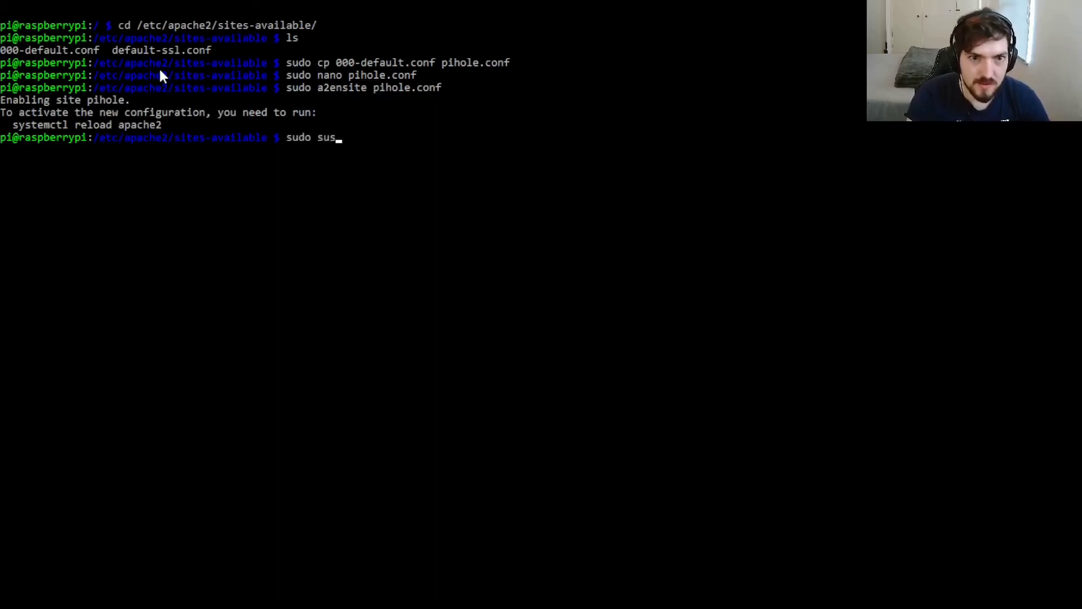
pyautogui.write('ystemct')
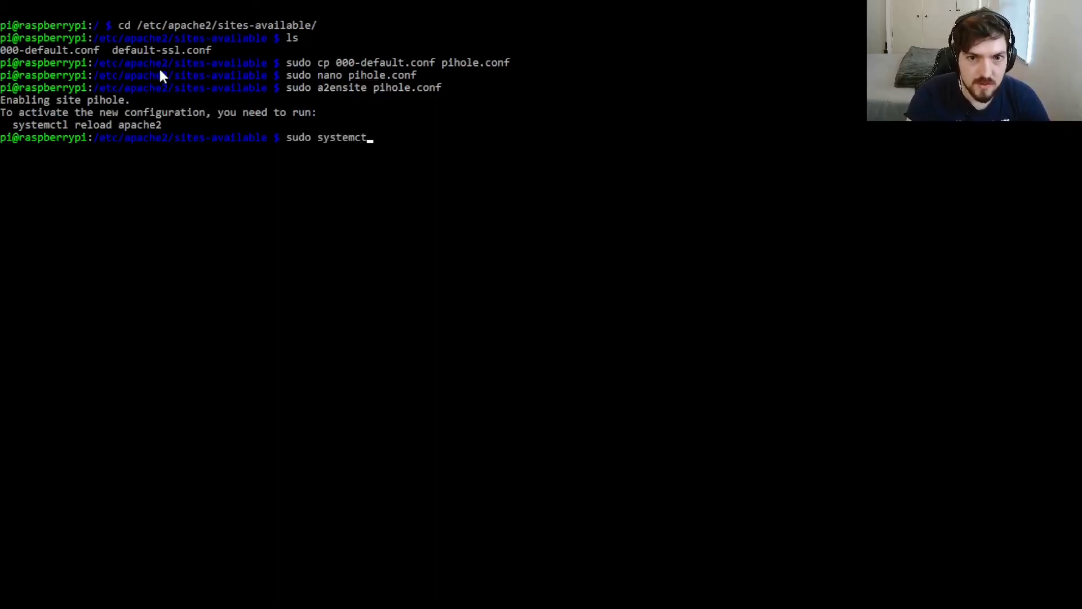
pyautogui.write('l reload')
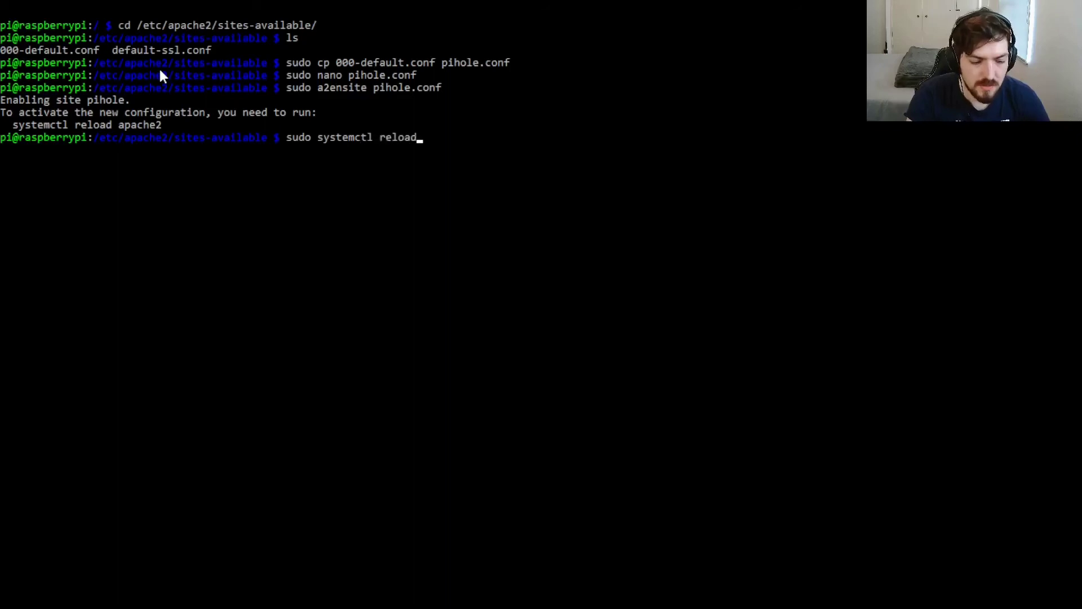
pyautogui.write('apache2')
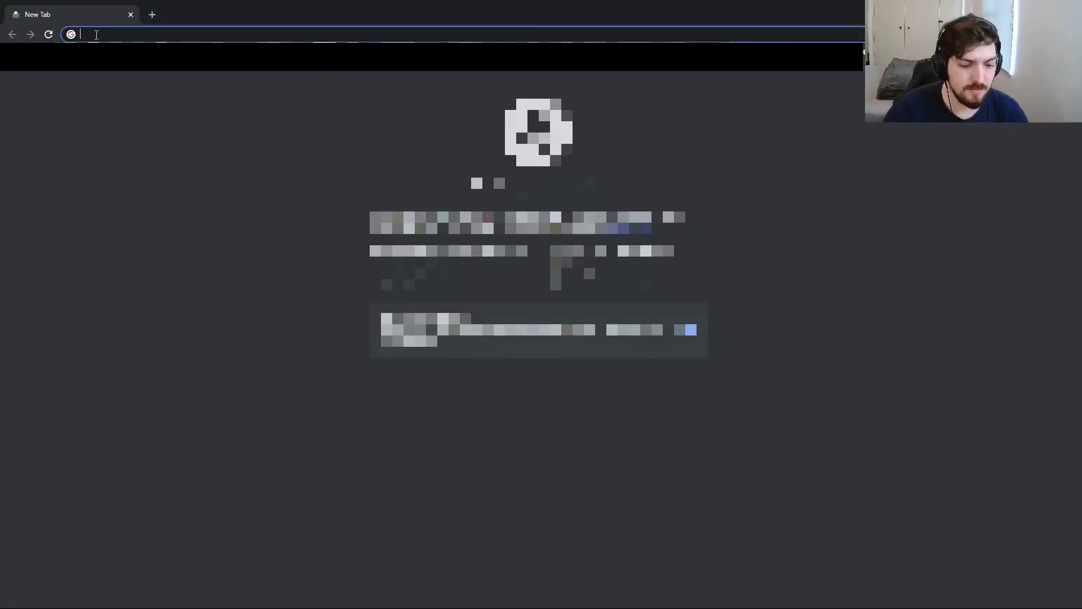
# Try loading pihole.raspberrypi in Chrome, then start a new tab after it fails.
pyautogui.write('pihole.raspberrypi/')
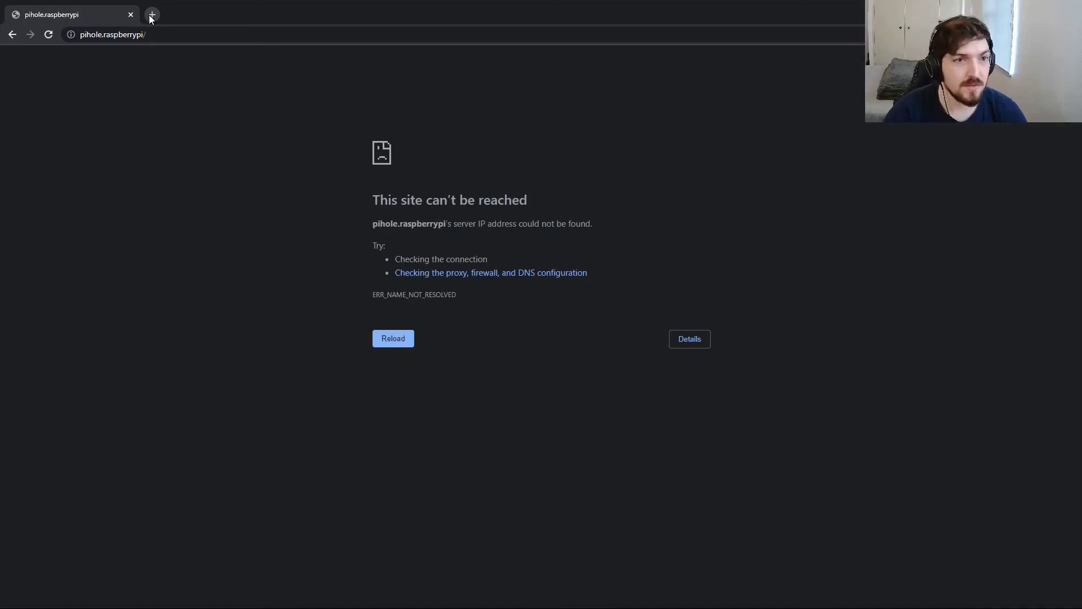
pyautogui.click(111, 35)
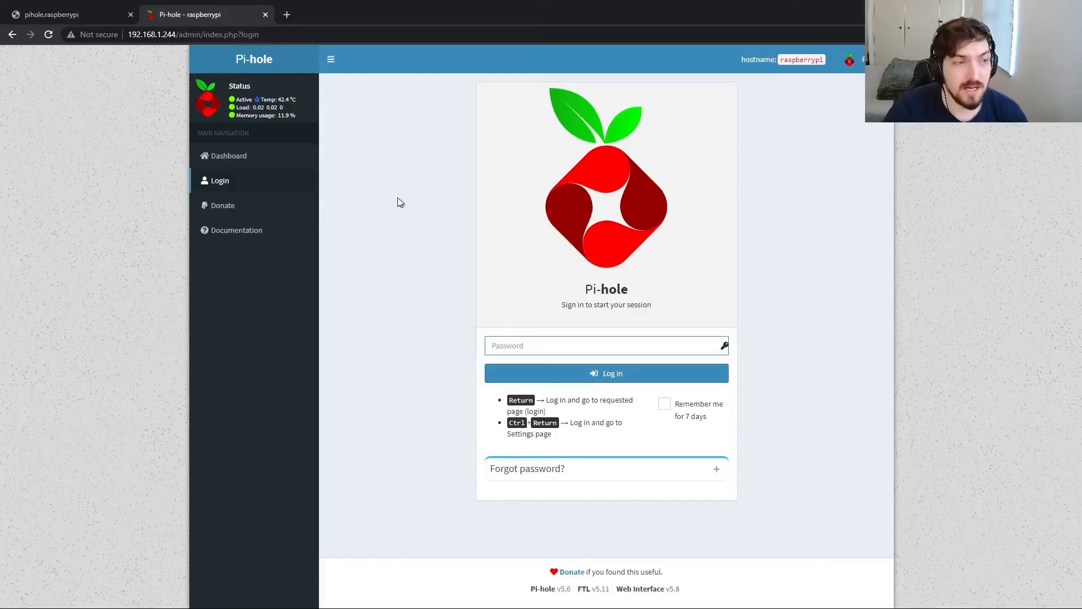
# Log in and add a Local DNS record mapping pihole.raspberrypi to 192.168.1.244.
pyautogui.click(606, 373)
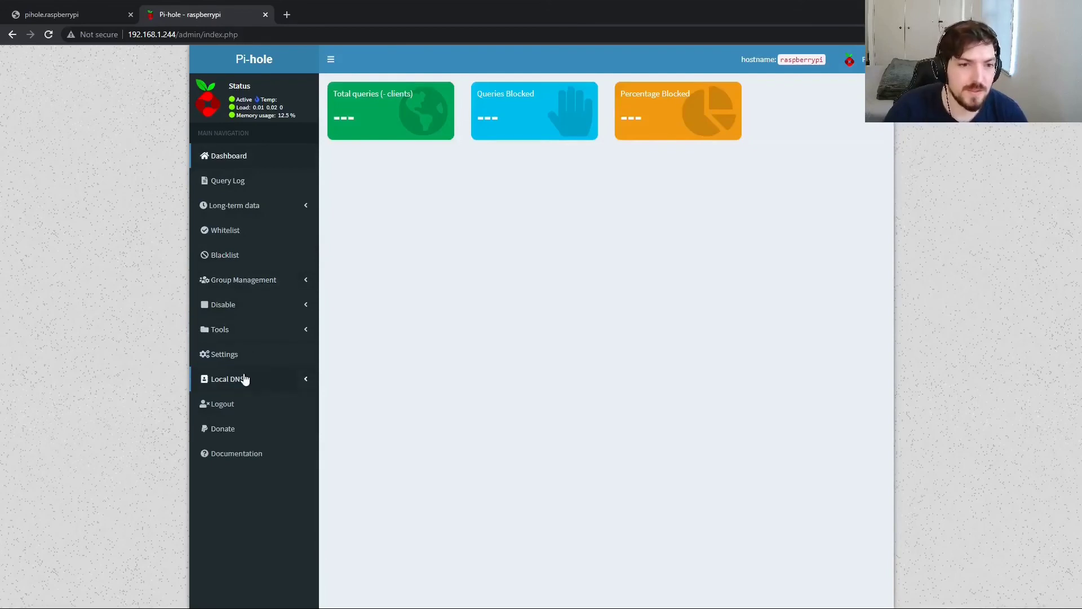
pyautogui.click(228, 379)
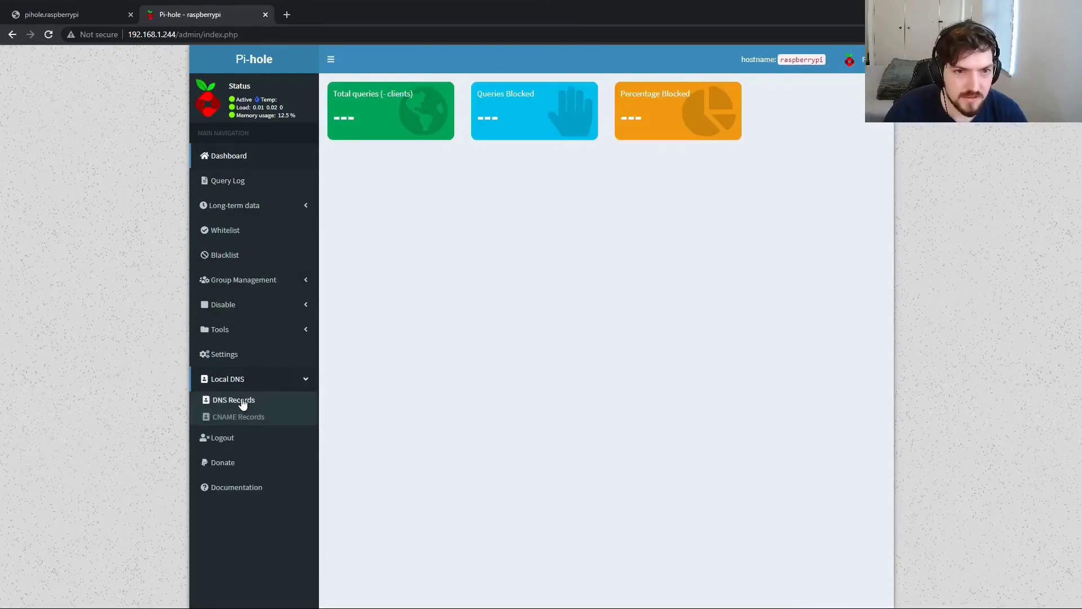
pyautogui.click(233, 400)
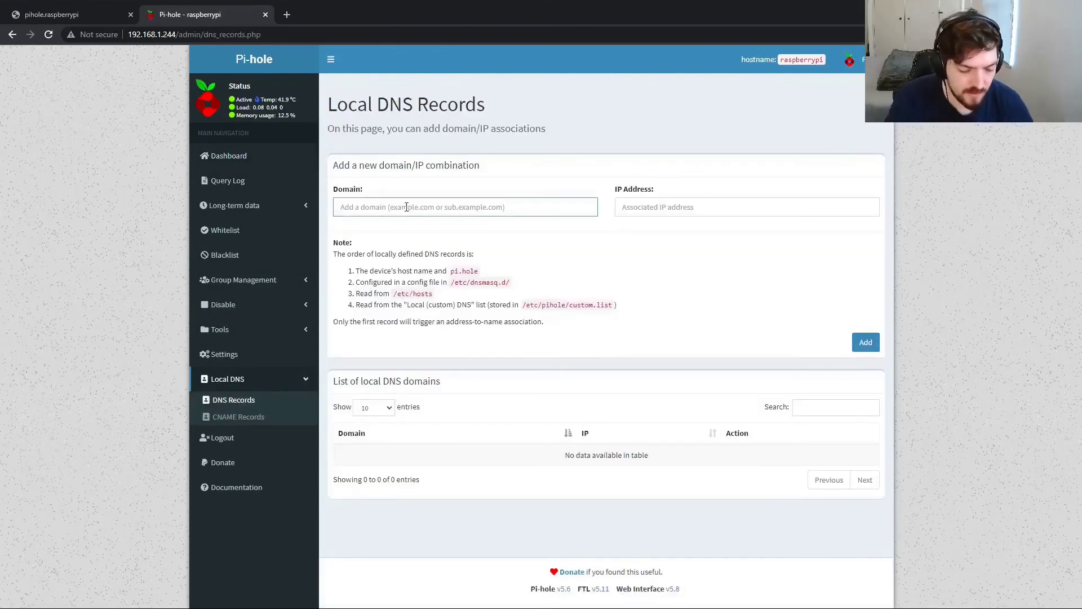
pyautogui.write('pihole.raspberrypi/')
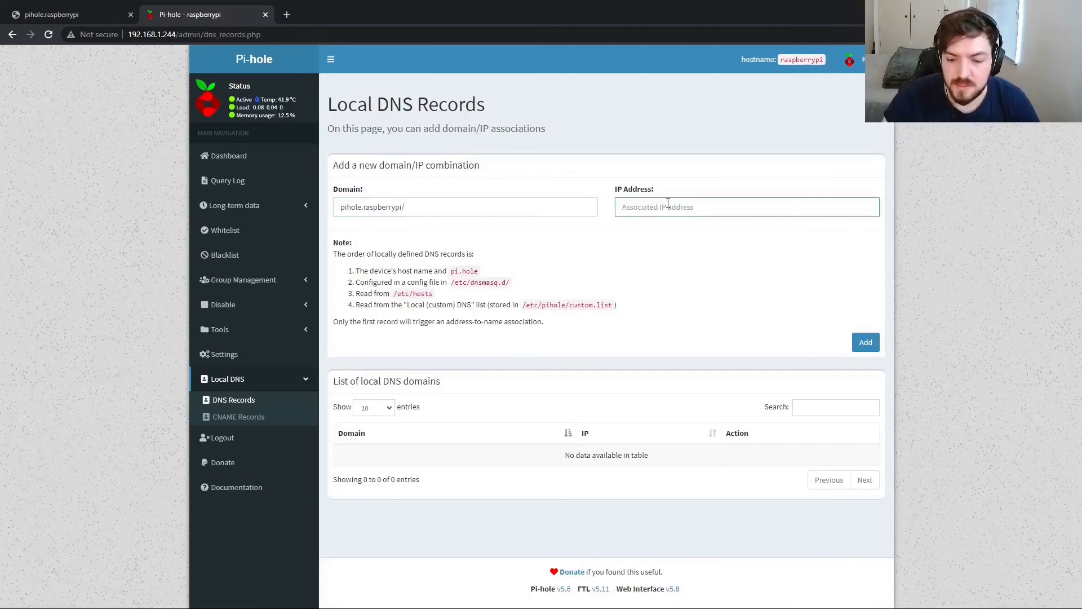
pyautogui.write('192.168.1.244')
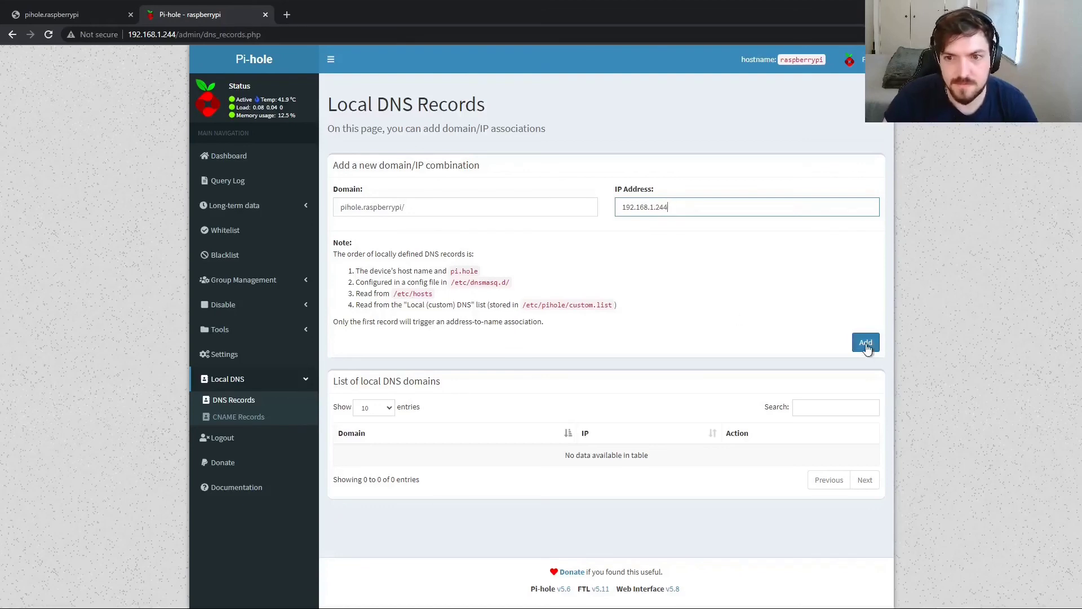
pyautogui.click(865, 343)
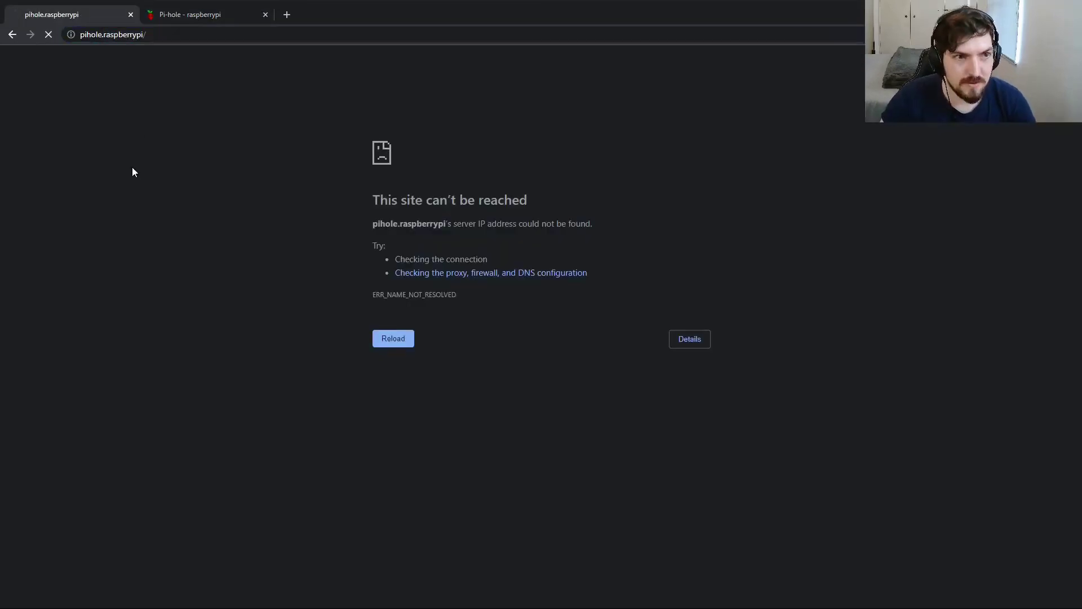
# Reload the pihole.raspberrypi tab so the Pi-hole dashboard loads at the custom domain.
pyautogui.click(393, 338)
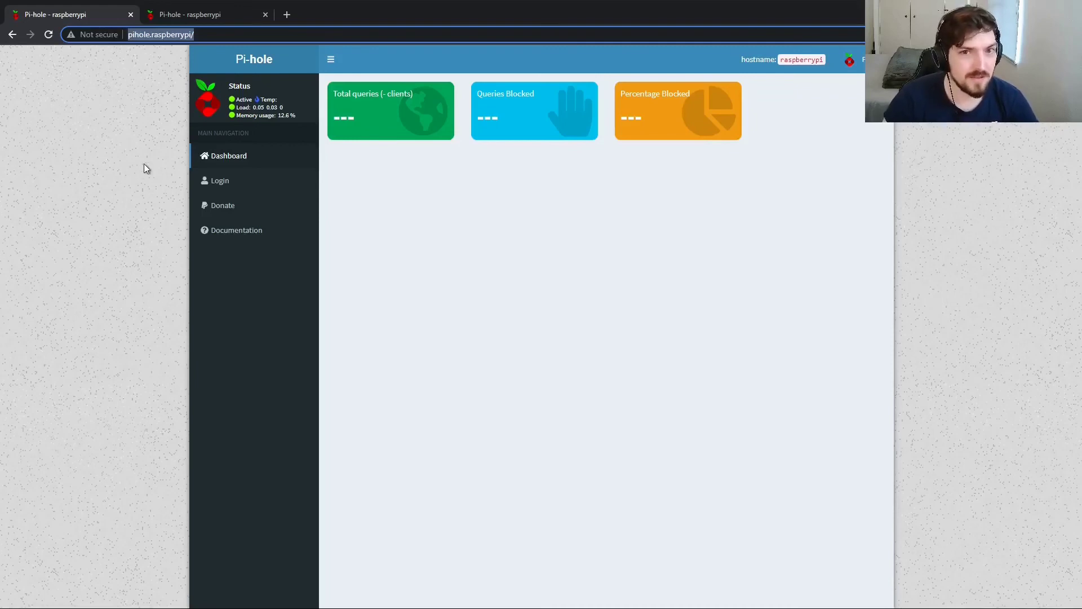
pyautogui.moveTo(200, 390)
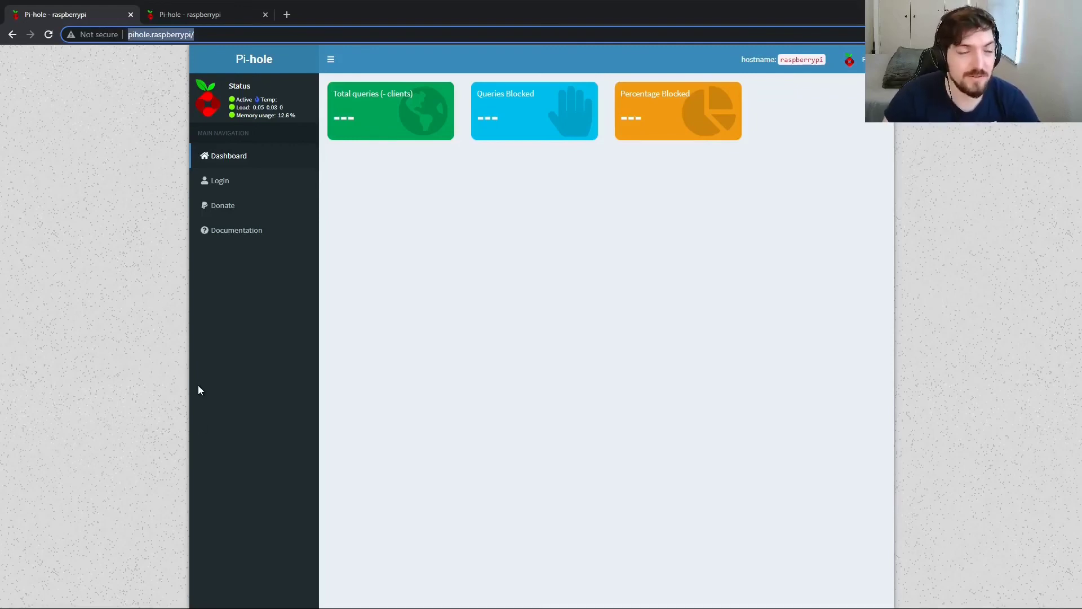